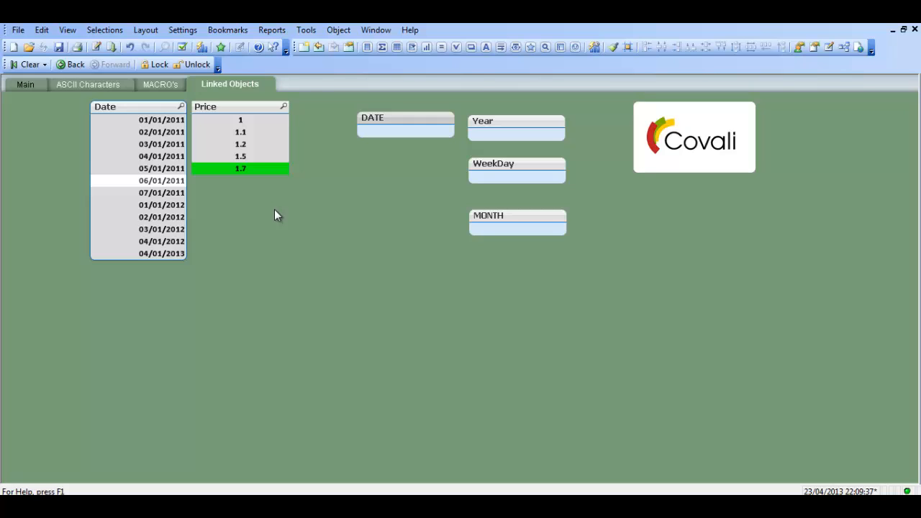
mouse_move(282, 192)
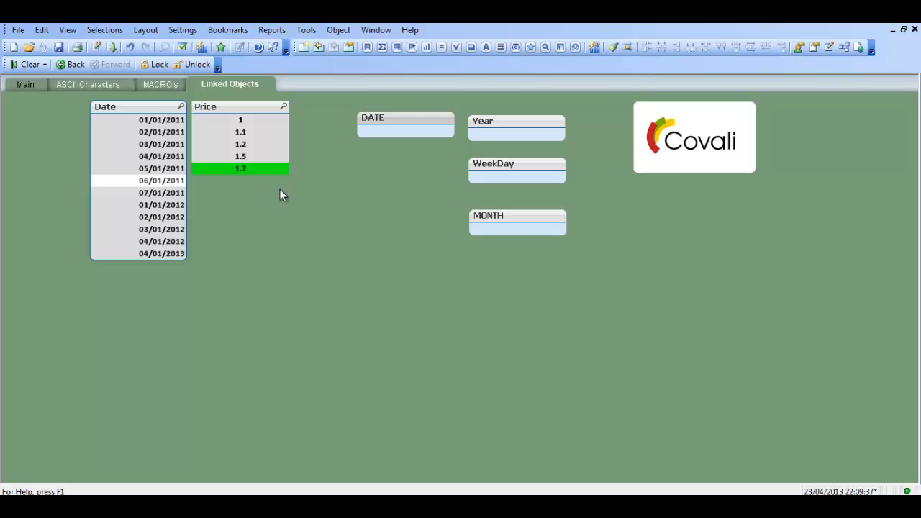
mouse_move(130, 71)
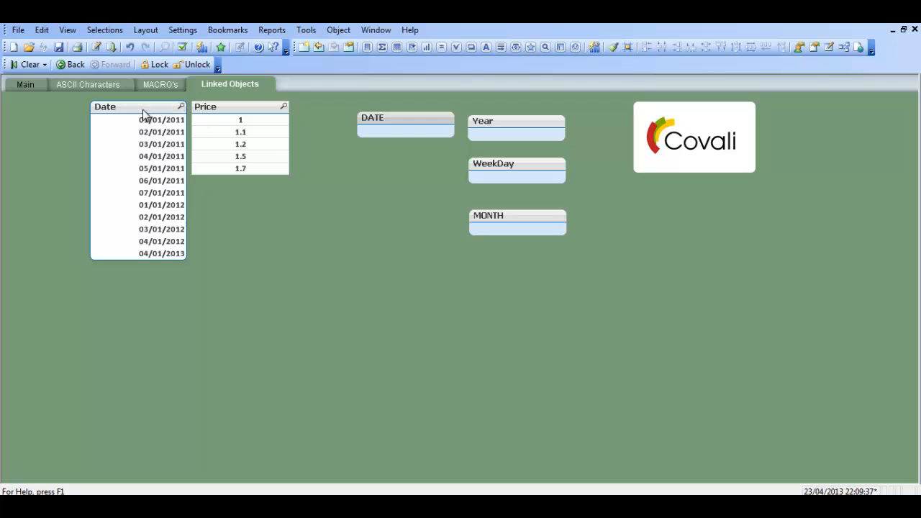
mouse_move(233, 172)
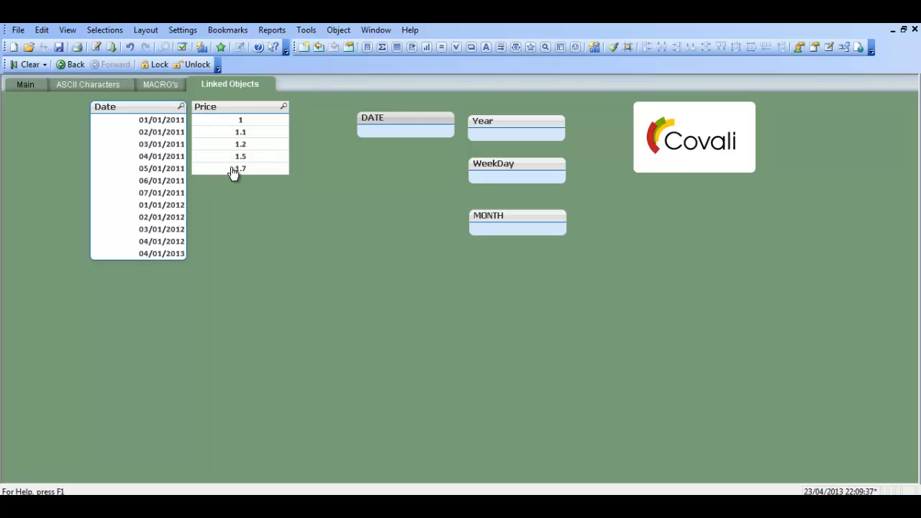
Select price 1.7 and its date 06/01/2011 in the list boxes.
click(240, 169)
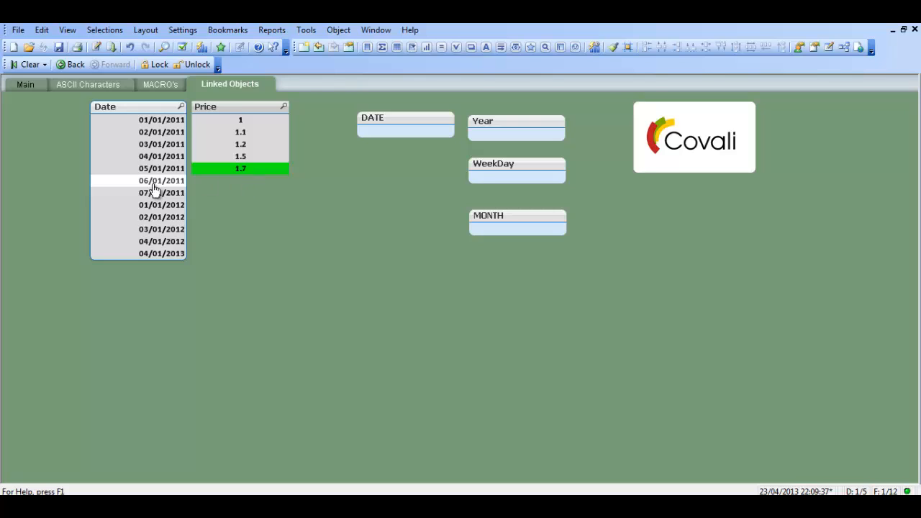
mouse_move(167, 192)
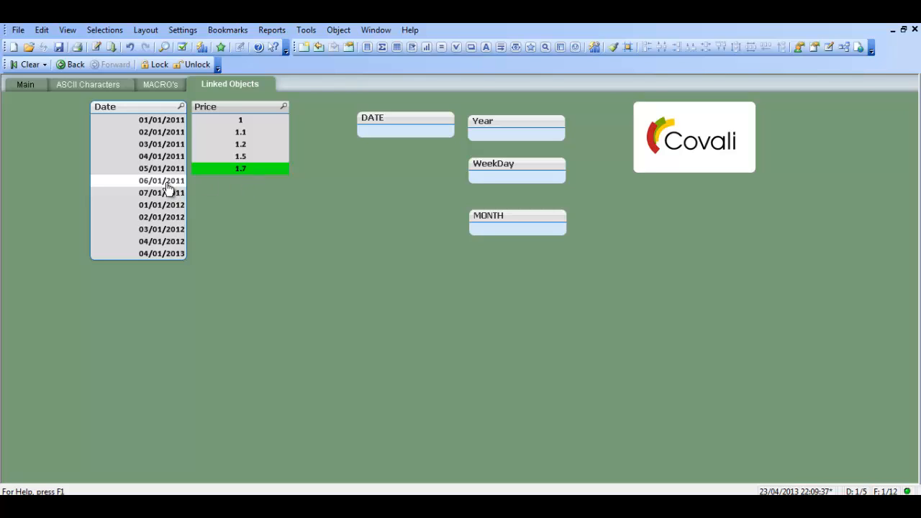
click(161, 180)
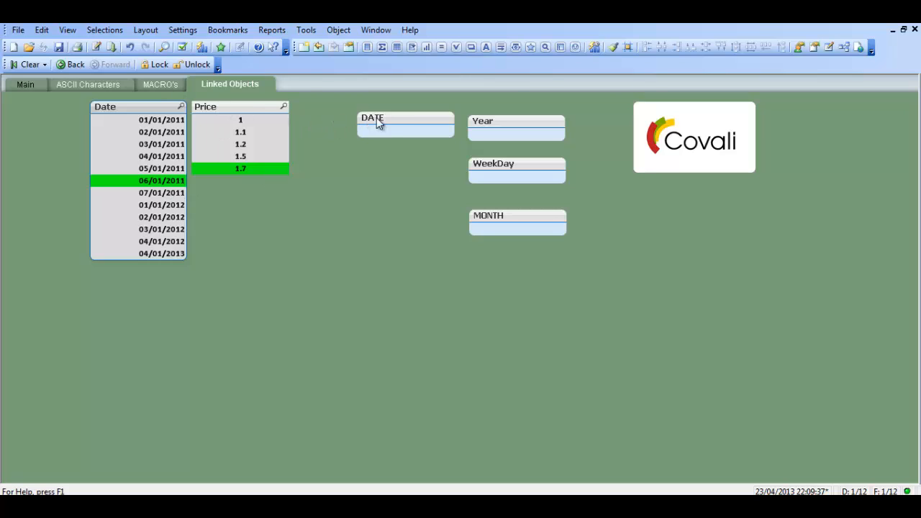
Enter =DATE(FirstSortedValue(Date,-Price)) as the DATE text object's text expression.
right_click(382, 122)
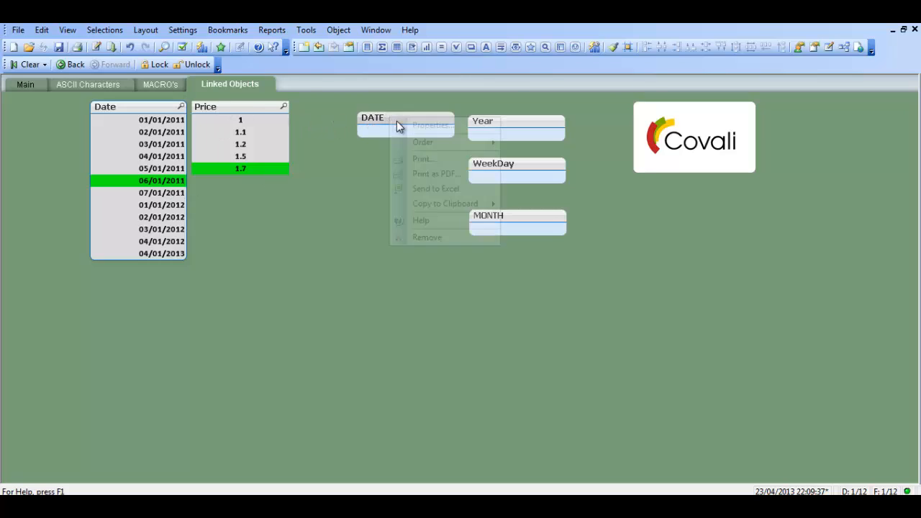
mouse_move(432, 126)
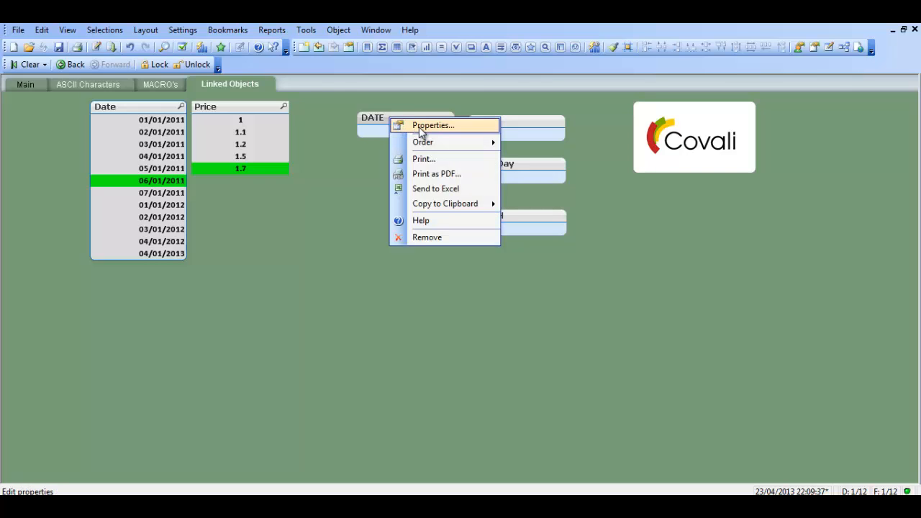
click(432, 125)
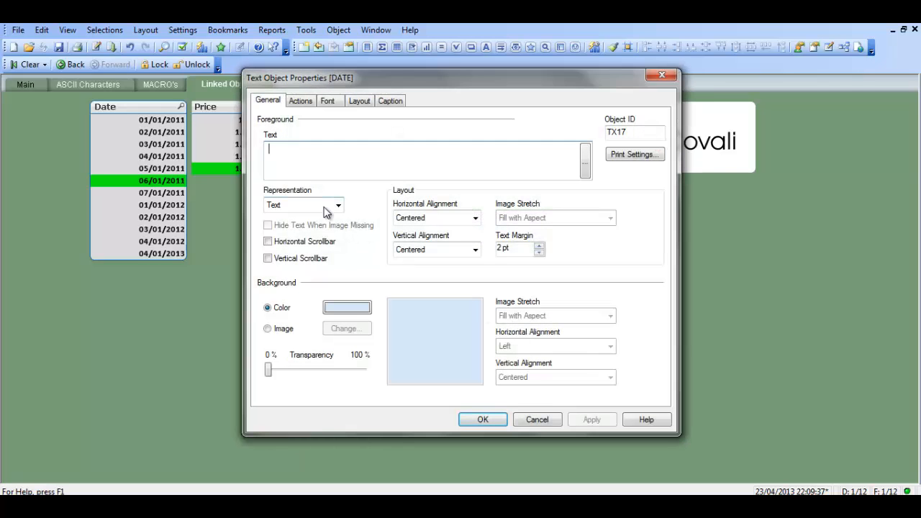
text(=)
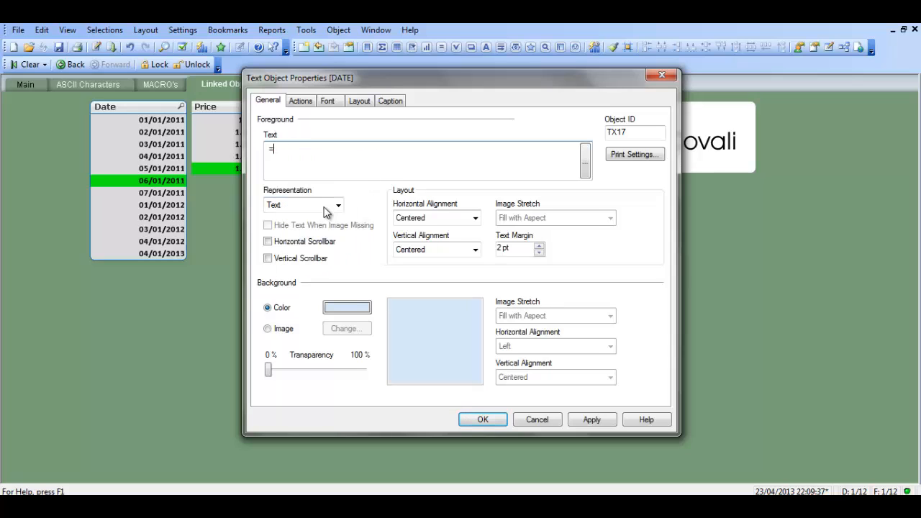
text(DATE()
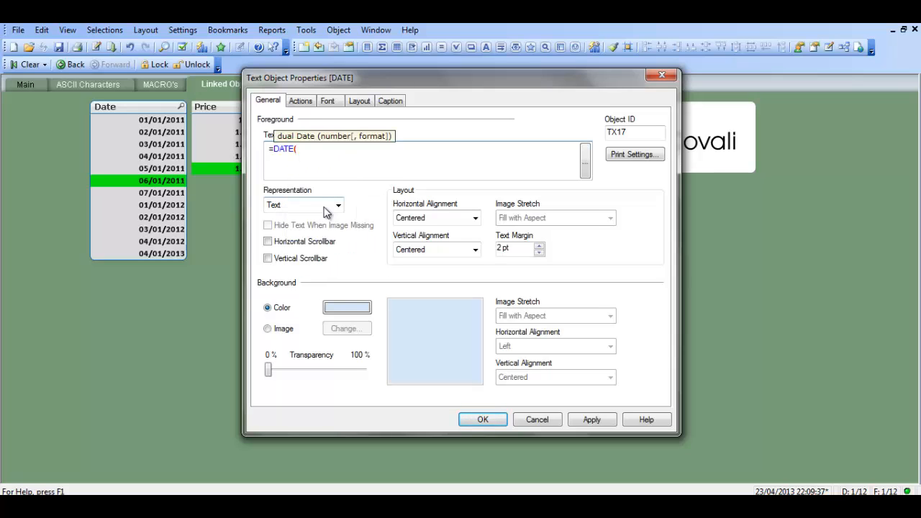
text(FIRST)
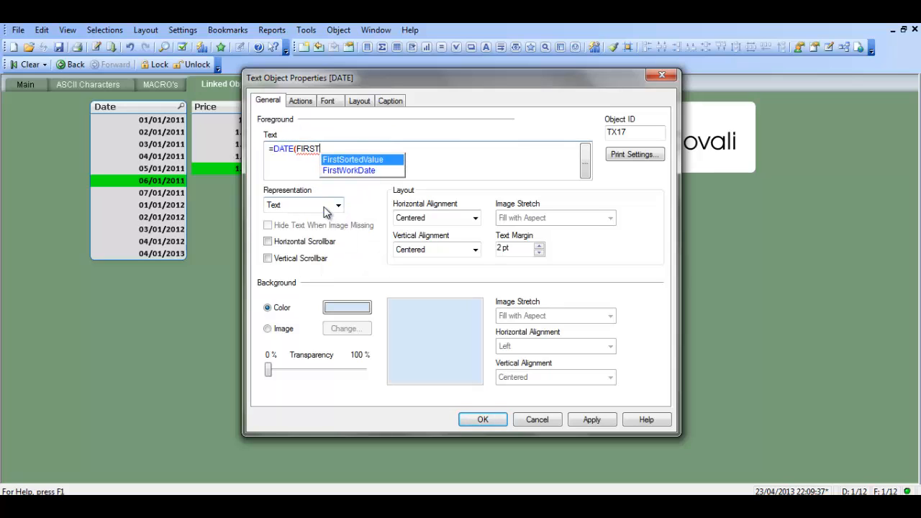
click(353, 159)
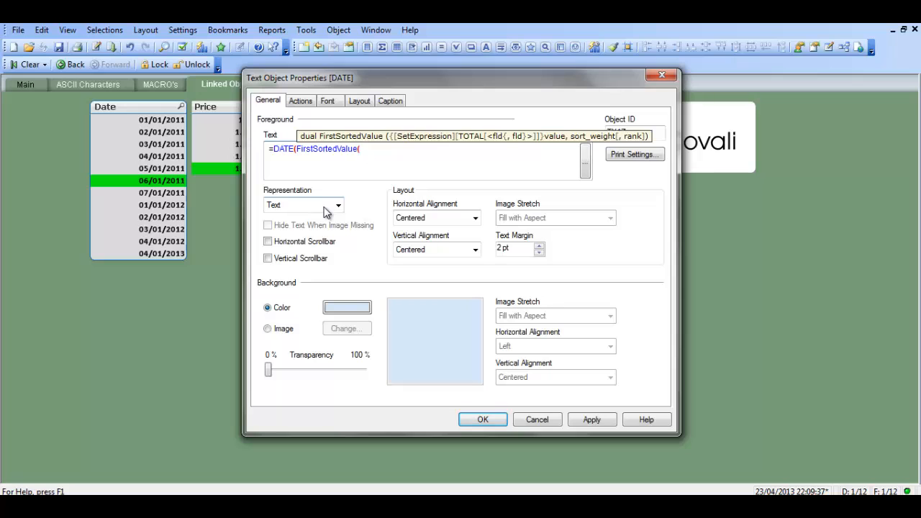
text(Date,-)
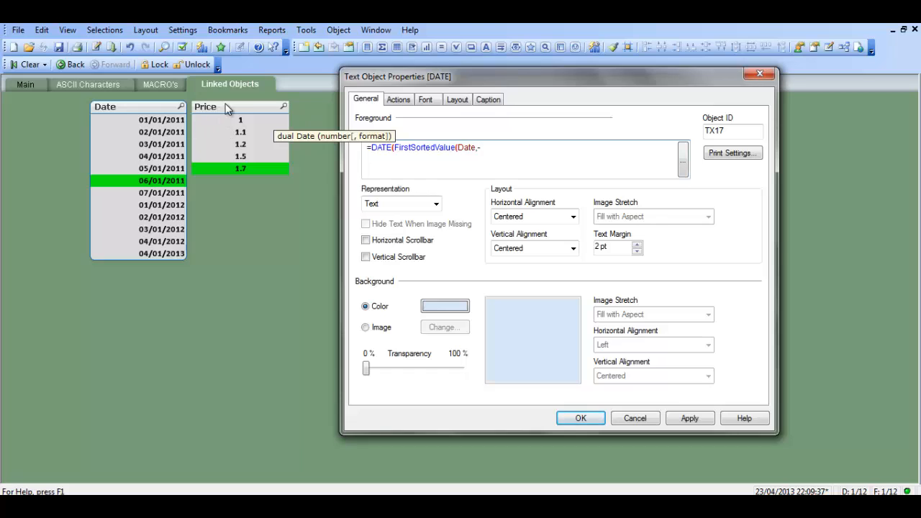
mouse_move(371, 159)
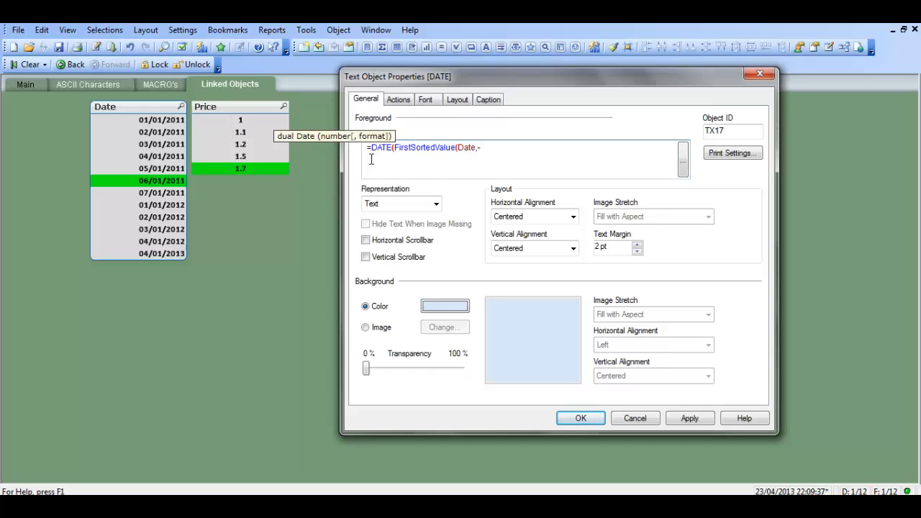
mouse_move(437, 170)
text(Price)
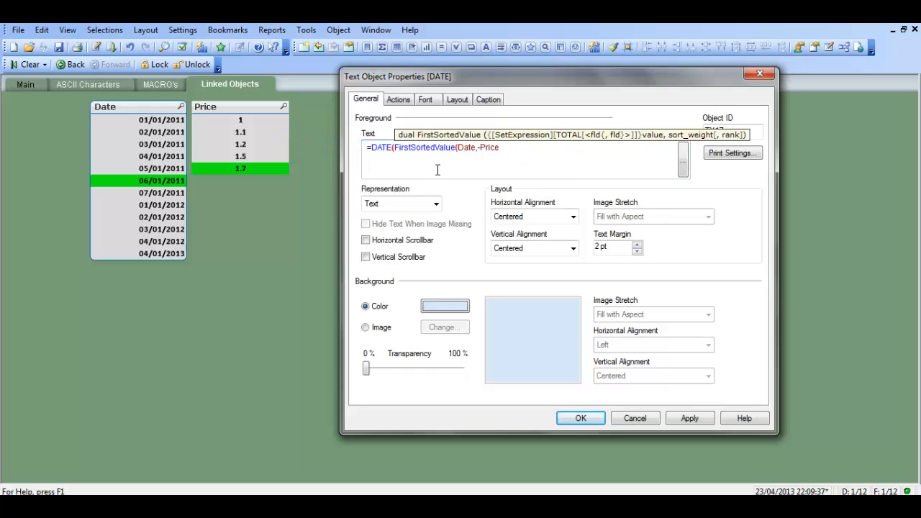
click(498, 147)
text()))
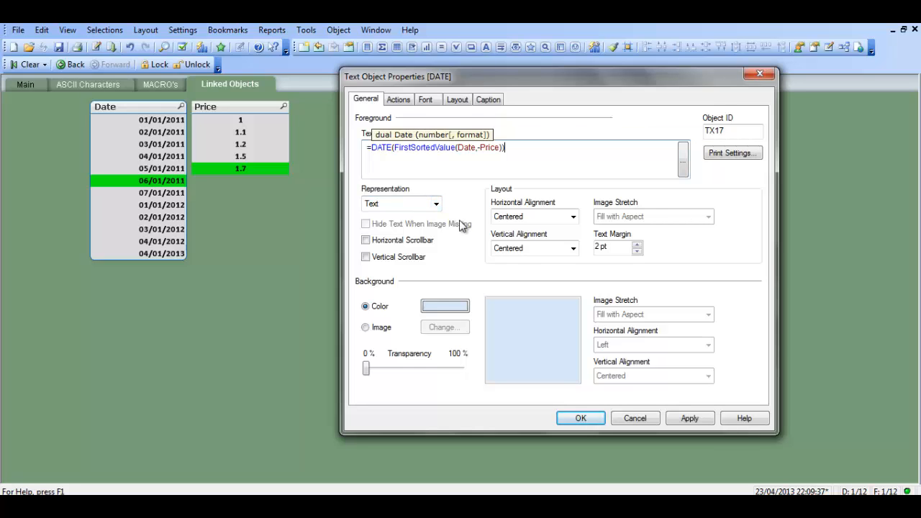
mouse_move(561, 87)
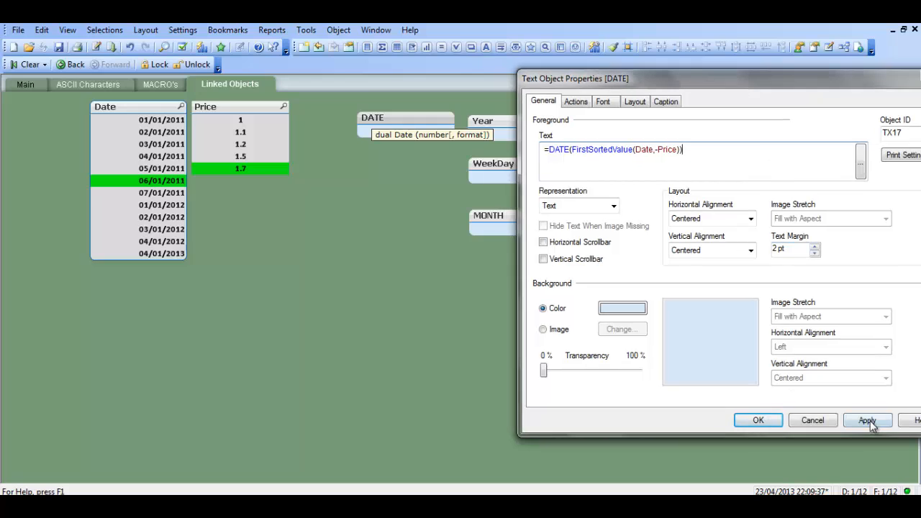
Apply the DATE expression with the function name retyped as FIRSTSORTEDVALUE.
click(867, 421)
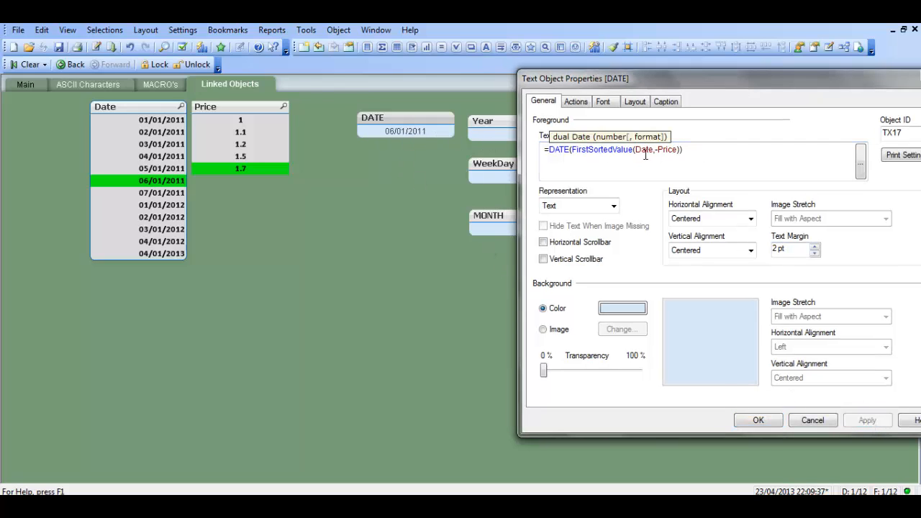
double_click(603, 149)
text(IRSTSORTEDVALUE)
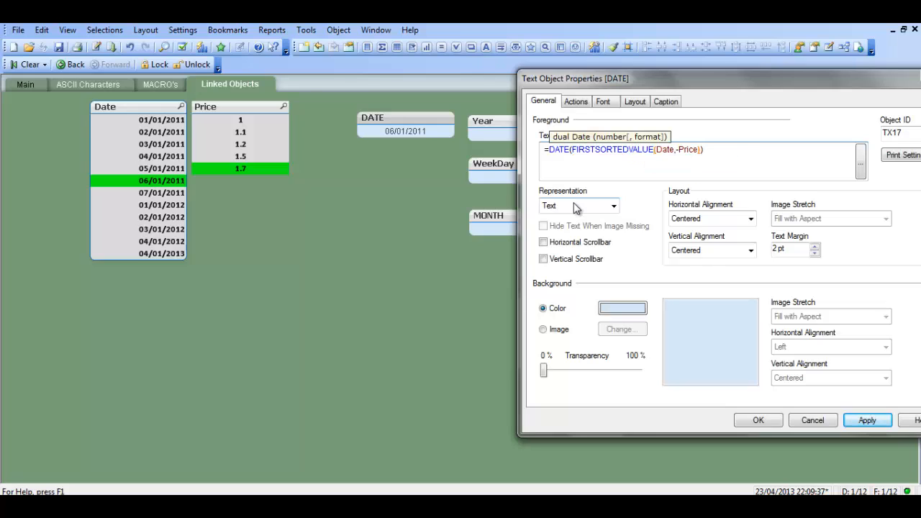
click(702, 149)
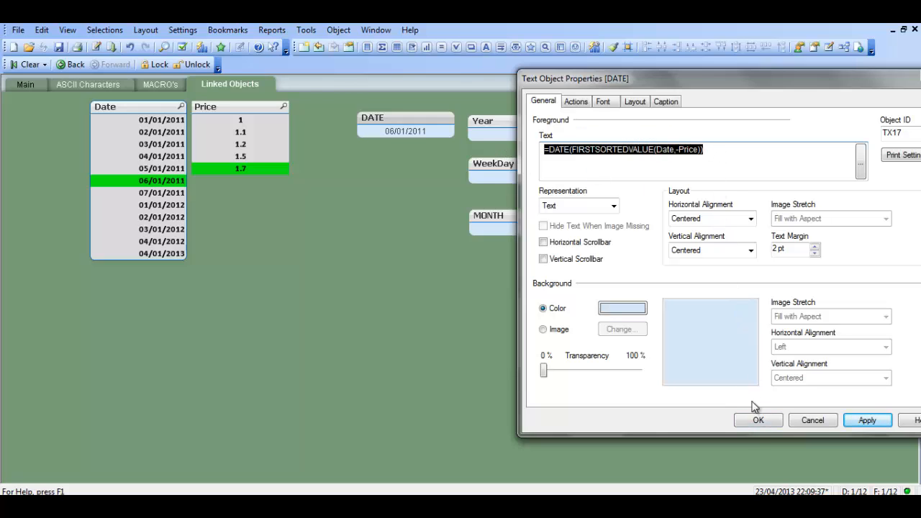
Accept the DATE object's settings and open the Year object's properties.
click(758, 420)
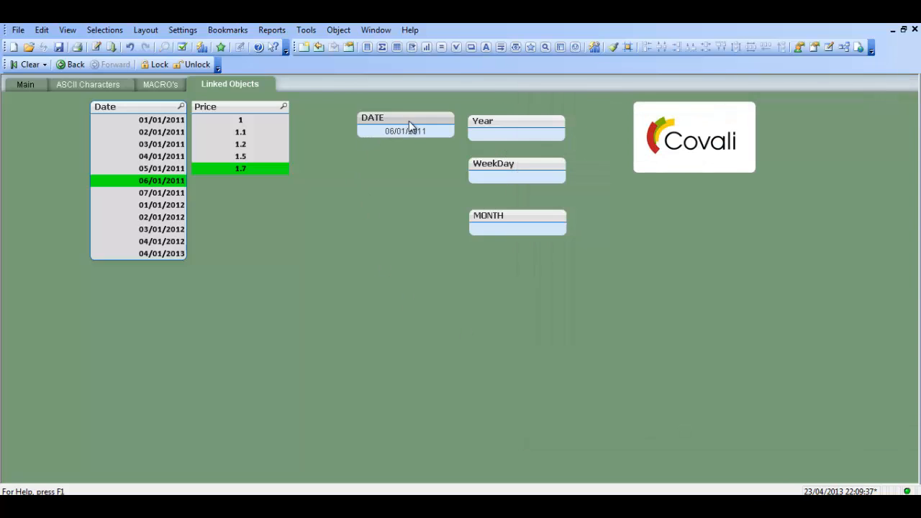
mouse_move(403, 137)
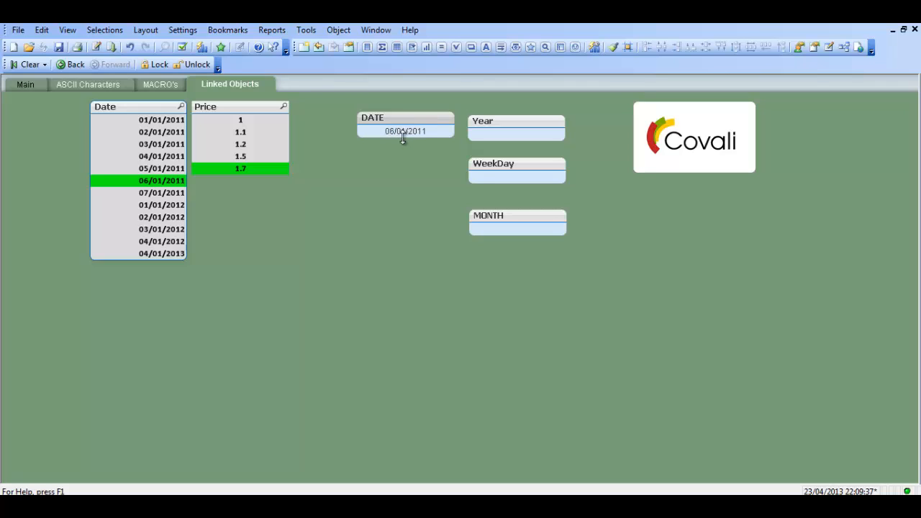
mouse_move(560, 100)
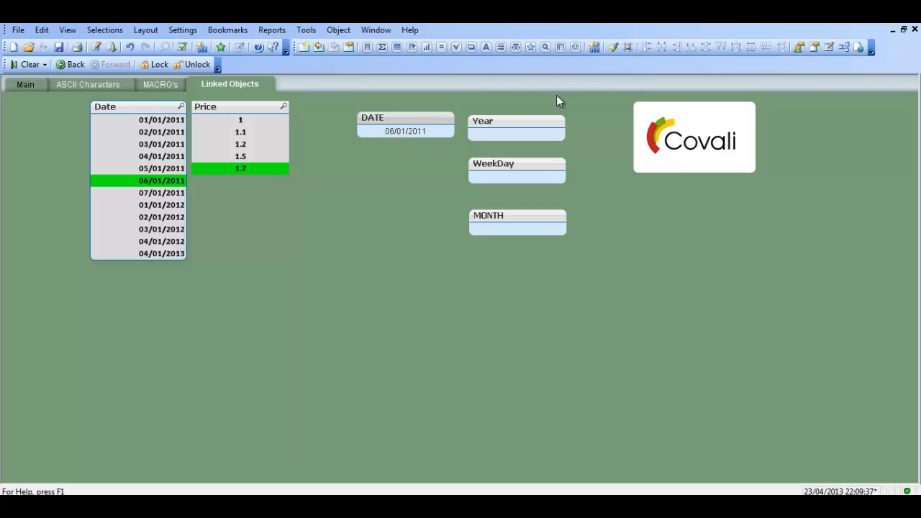
double_click(516, 129)
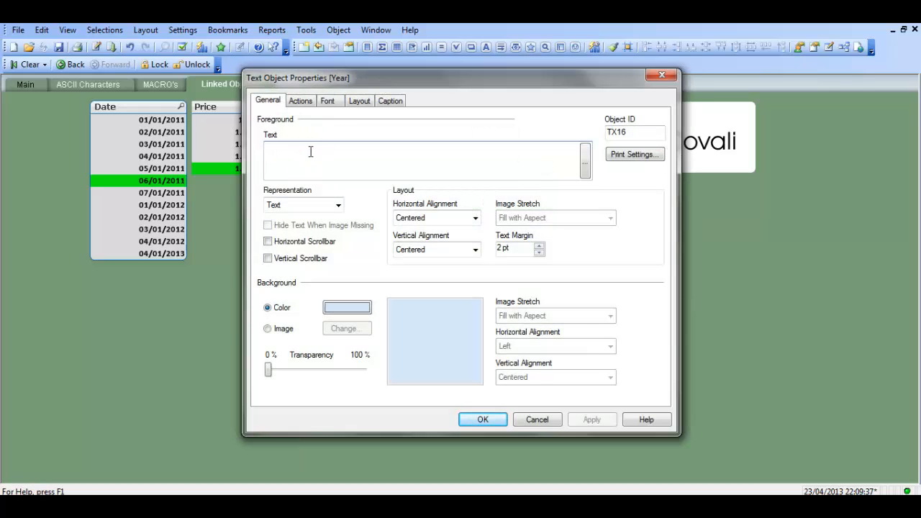
Drop the 'YYYY' format so Year reads =DATE(FIRSTSORTEDVALUE(Date,-Price)).
text(=DATE(FIRSTSORTEDVALUE(Date,-Price)))
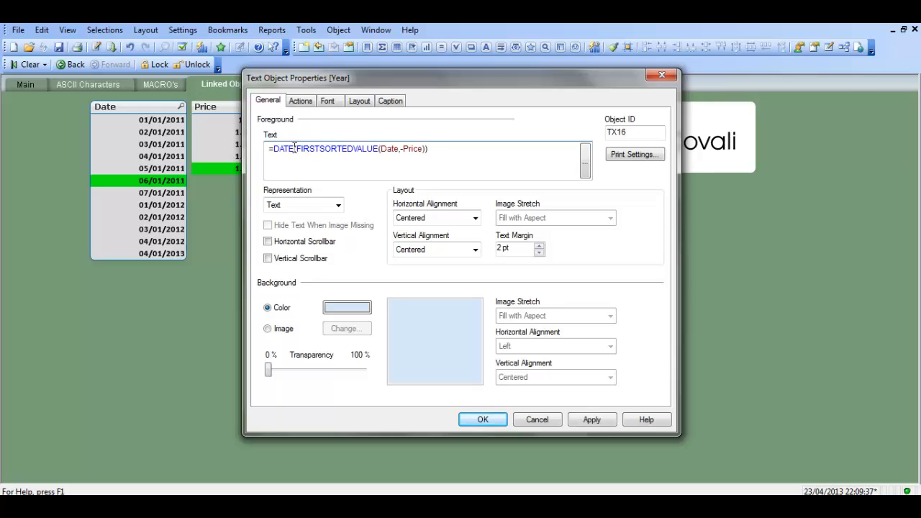
mouse_move(446, 166)
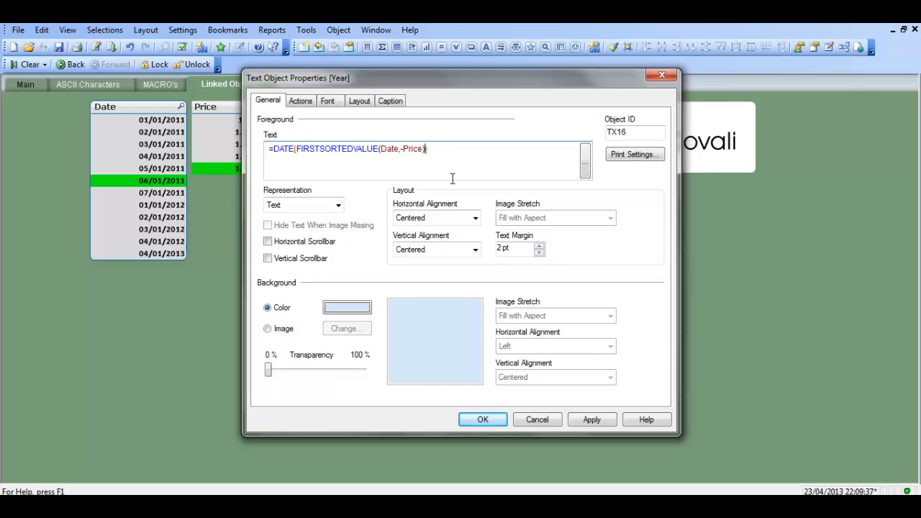
text())
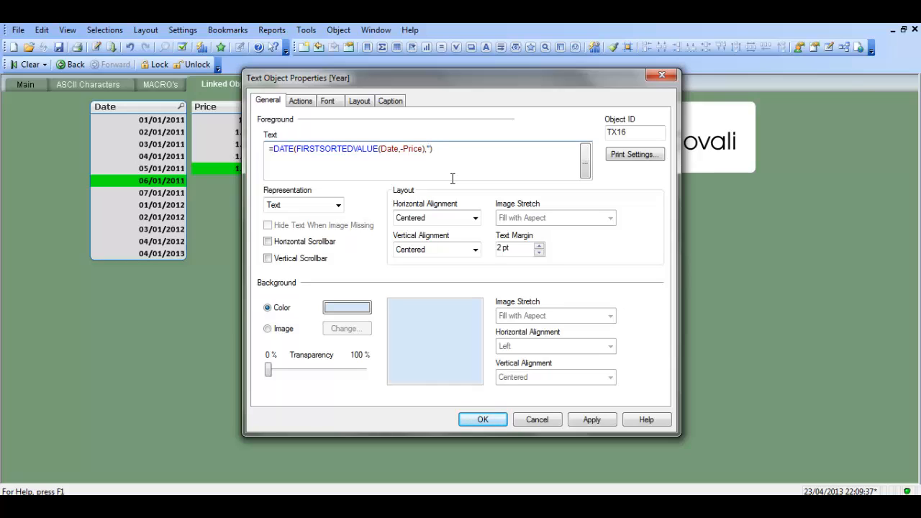
text(YY)
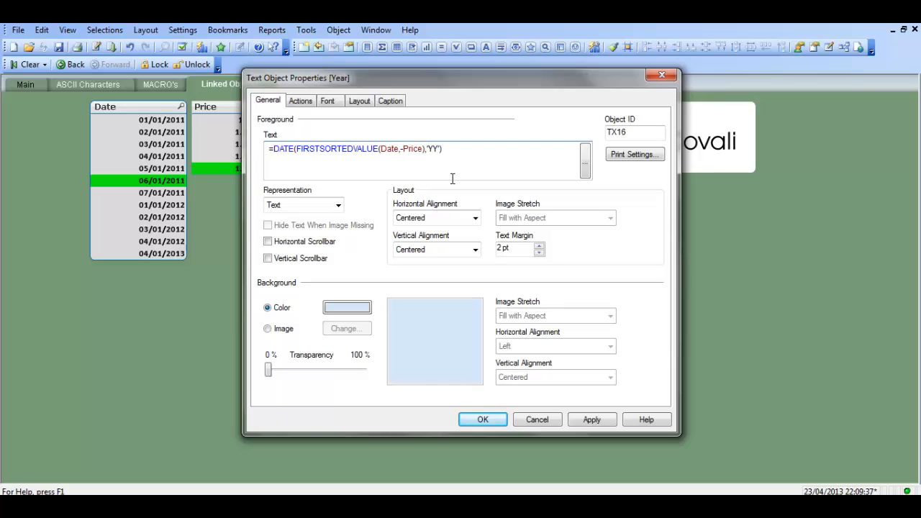
text(YYYY)
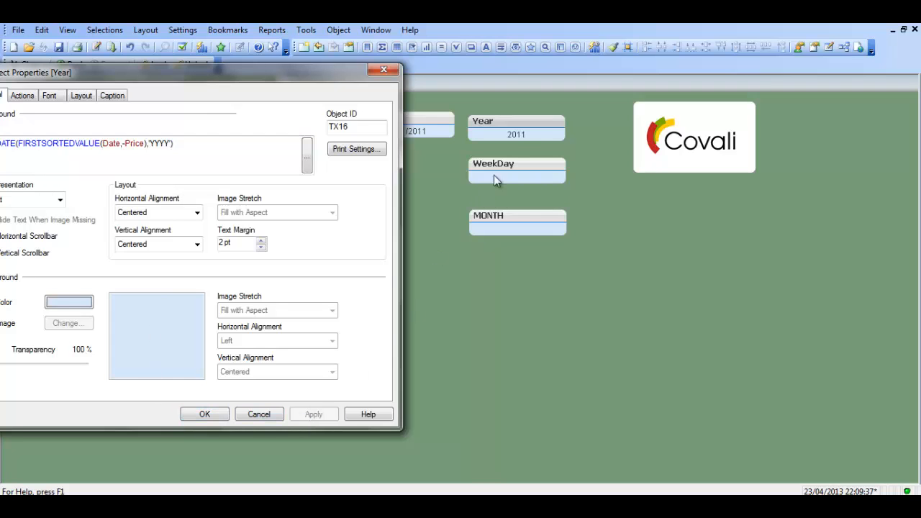
drag(201, 72, 572, 111)
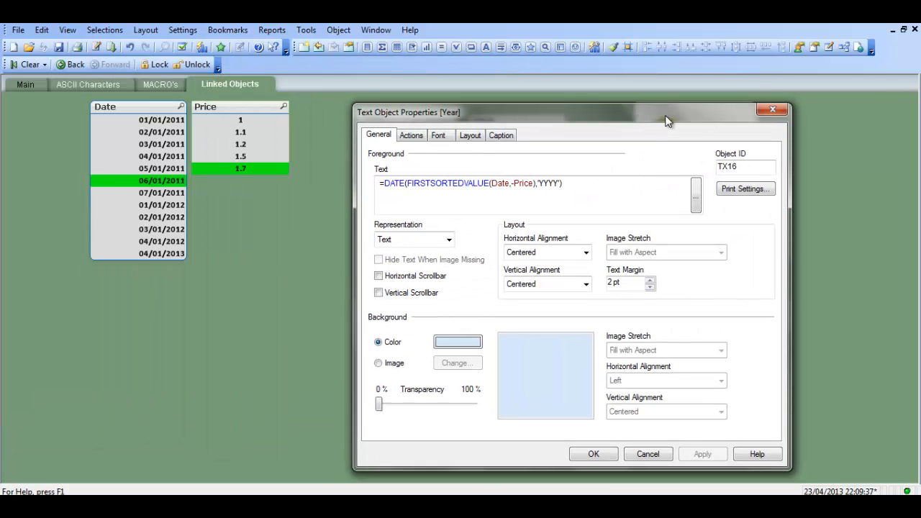
click(559, 184)
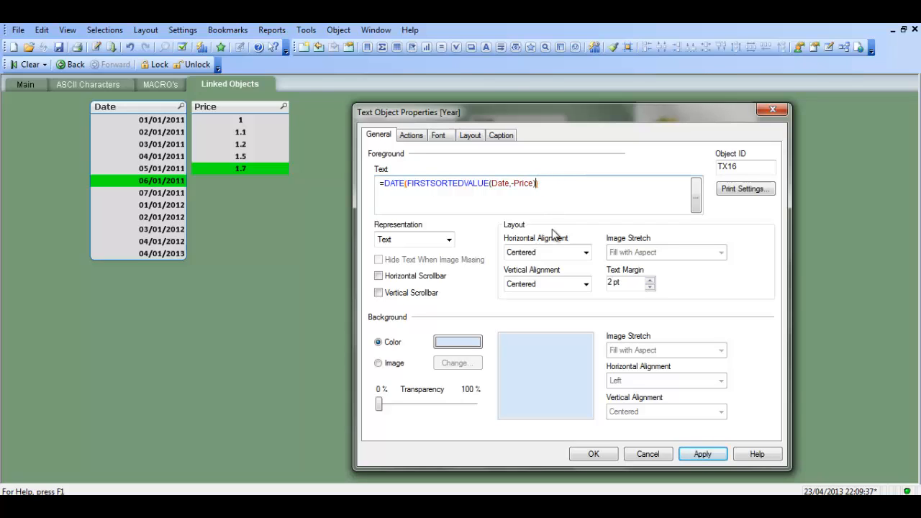
mouse_move(702, 201)
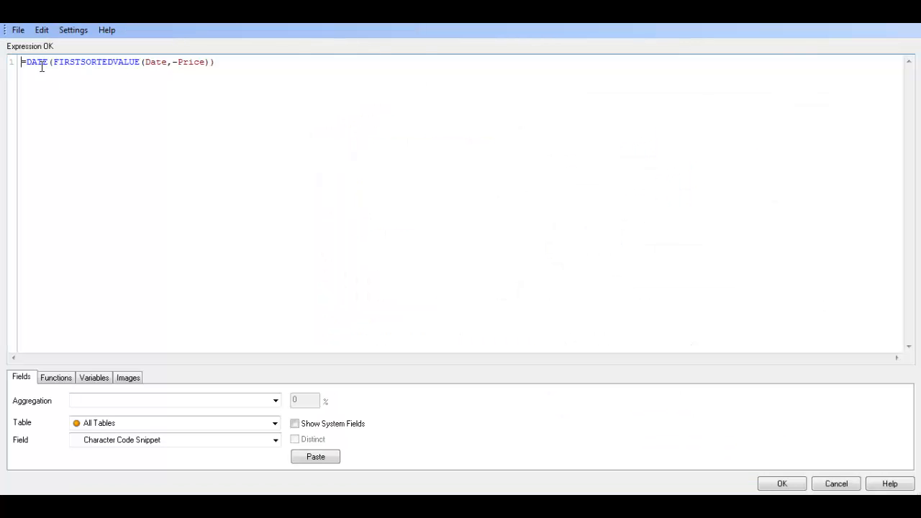
Replace DATE with YEAR, giving =YEAR(FIRSTSORTEDVALUE(Date,-Price)) for the Year object.
double_click(36, 62)
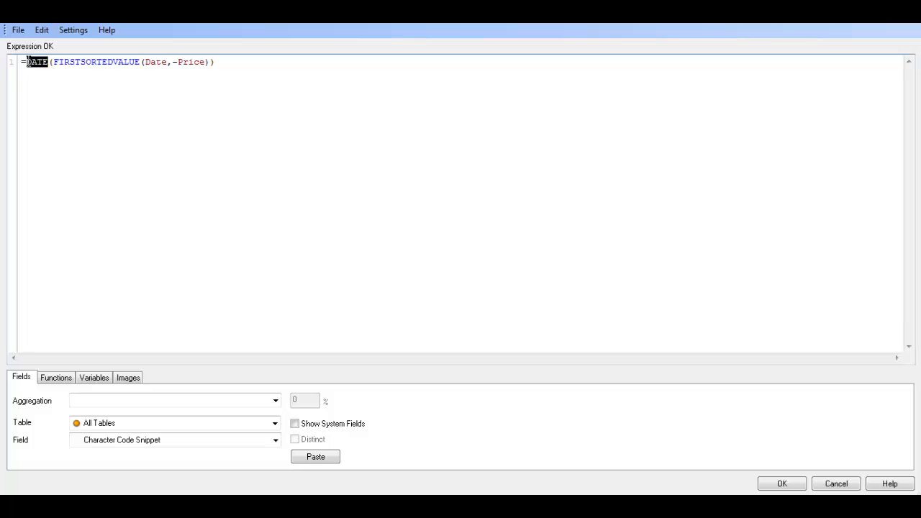
text(YEAR)
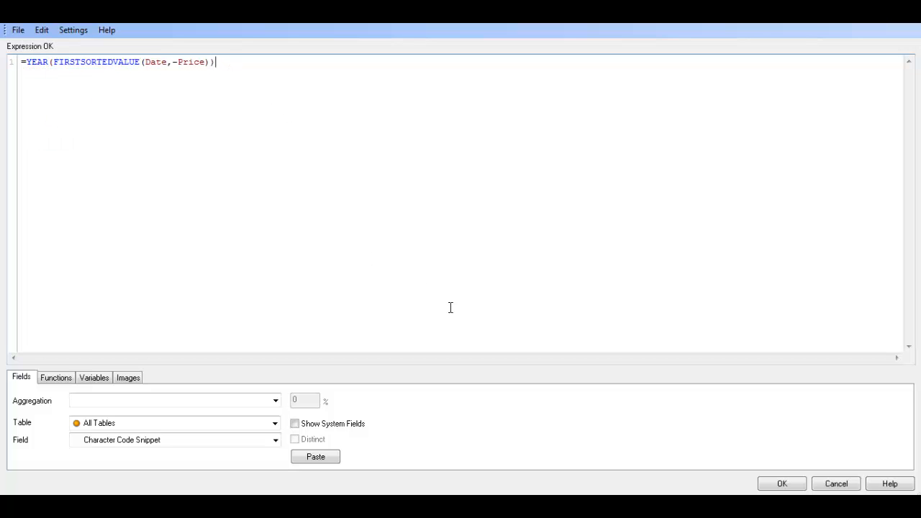
mouse_move(721, 491)
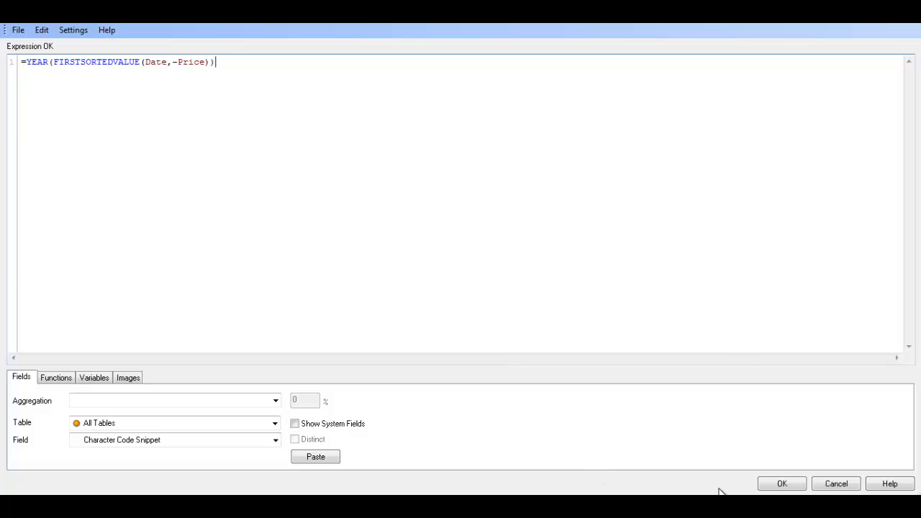
click(782, 483)
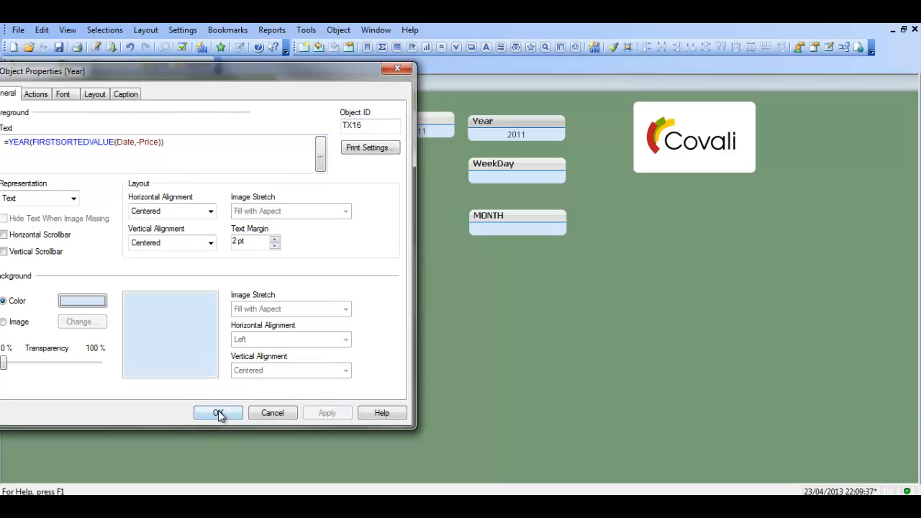
Give WeekDay the expression =WEEKDAY(FIRSTSORTEDVALUE(Date,-Price)) so it shows Thursday.
click(218, 412)
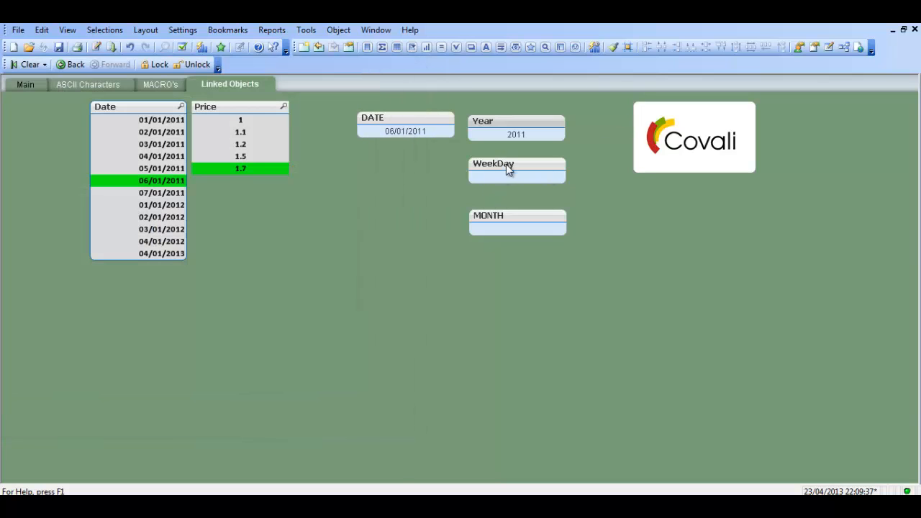
double_click(516, 169)
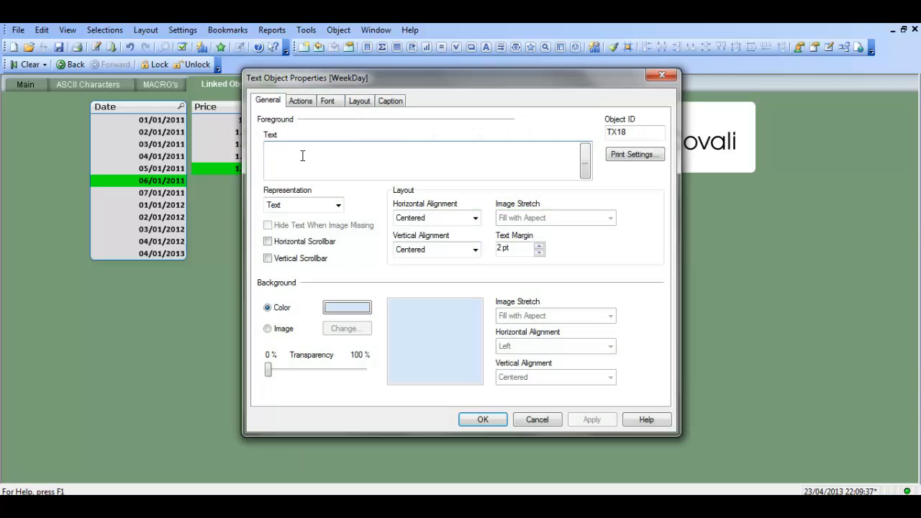
text(=WEEK)
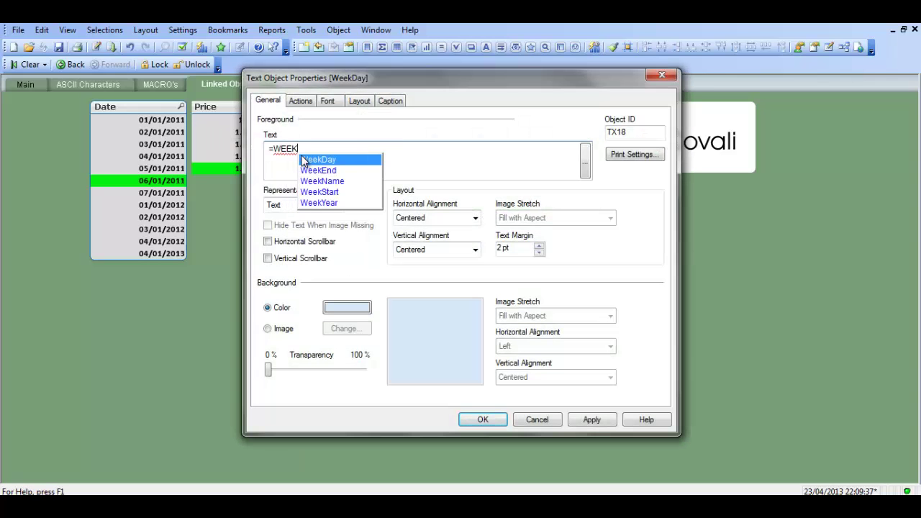
click(318, 159)
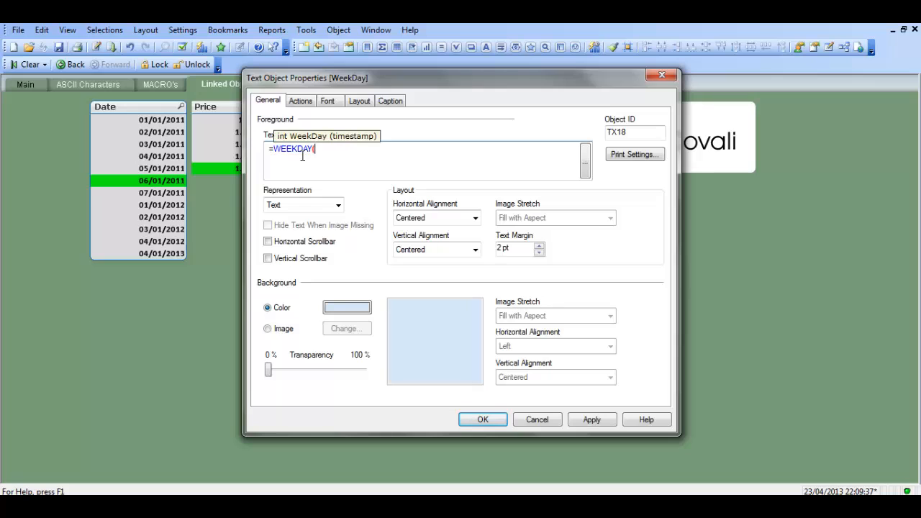
text(FIRSTSORTEDVALUE)
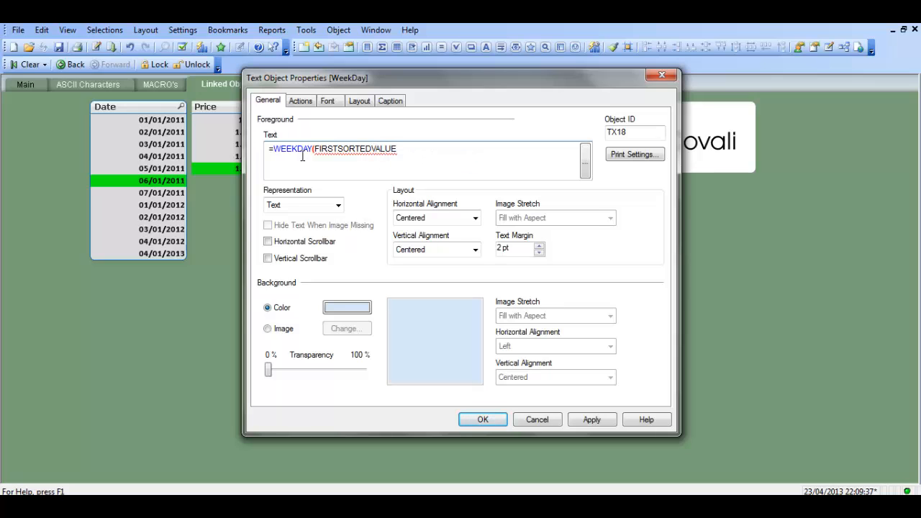
text((dATE)
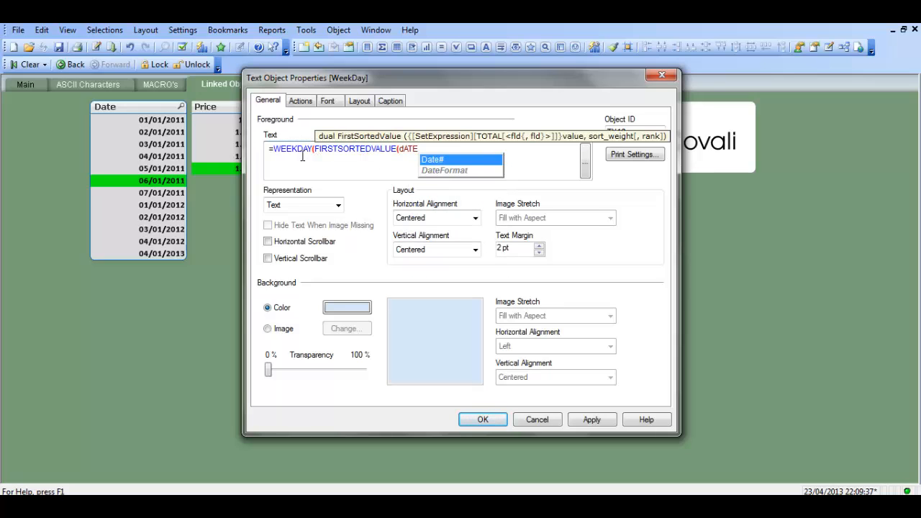
text(,-pRICE)))
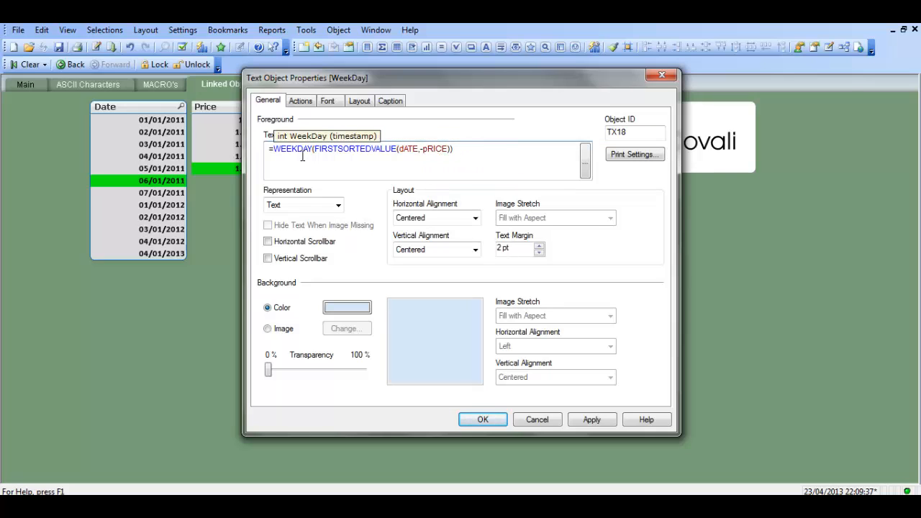
double_click(435, 149)
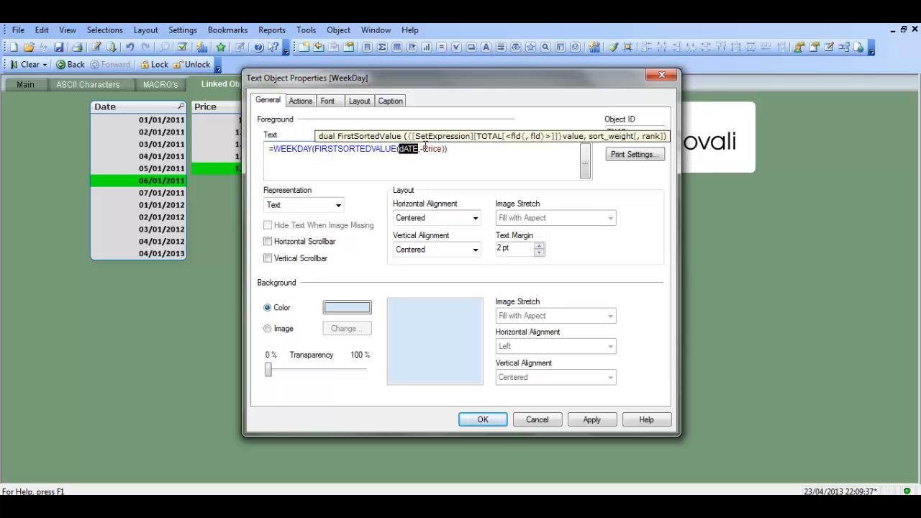
text(Date)
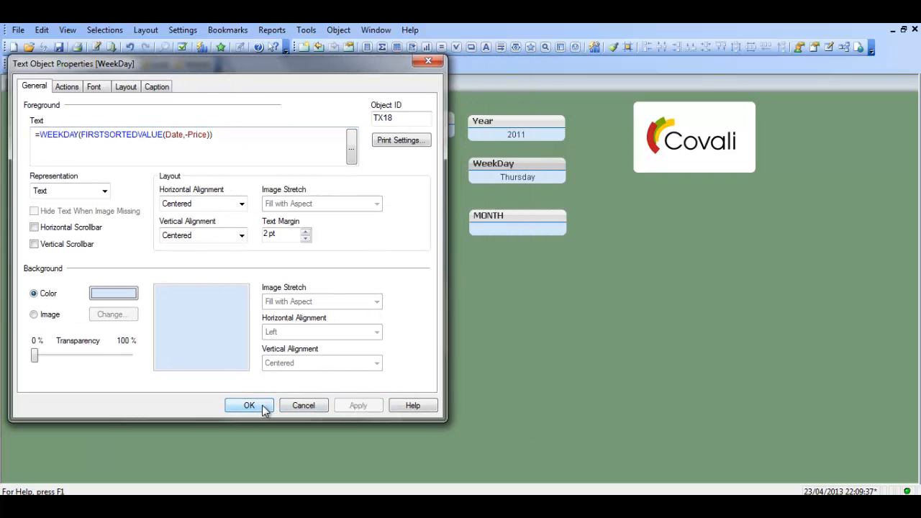
click(248, 405)
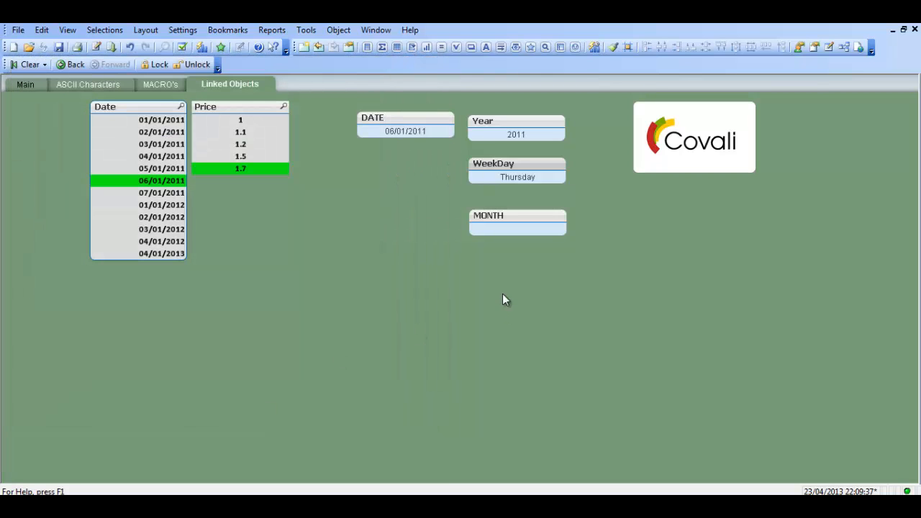
mouse_move(514, 223)
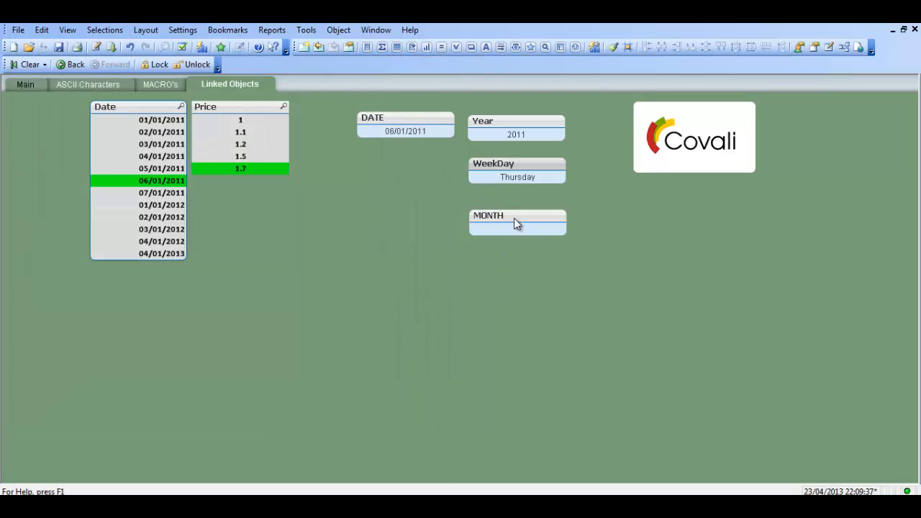
Type =MONTH(FIRSTSORTEDVALUE(Date,-Price)) into the MONTH object's Text box.
double_click(517, 221)
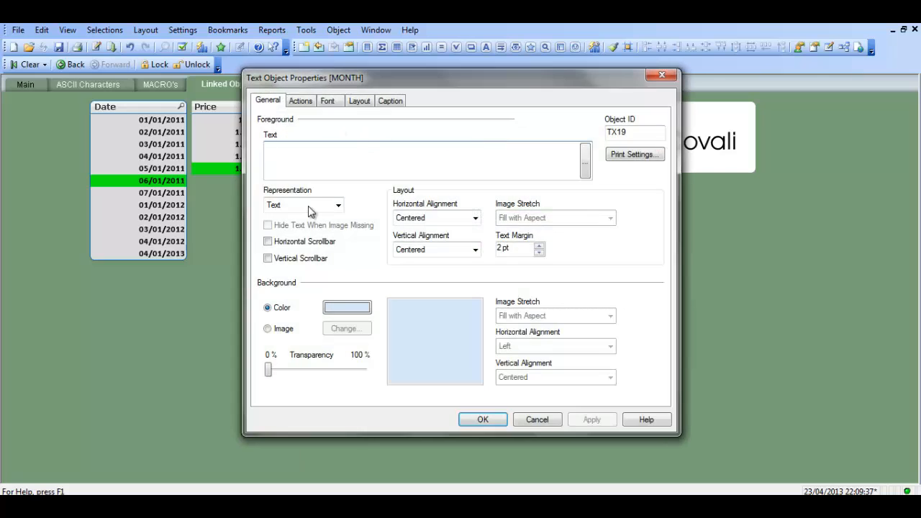
text(=MONTH(FIRSTSORTEDVALUE()
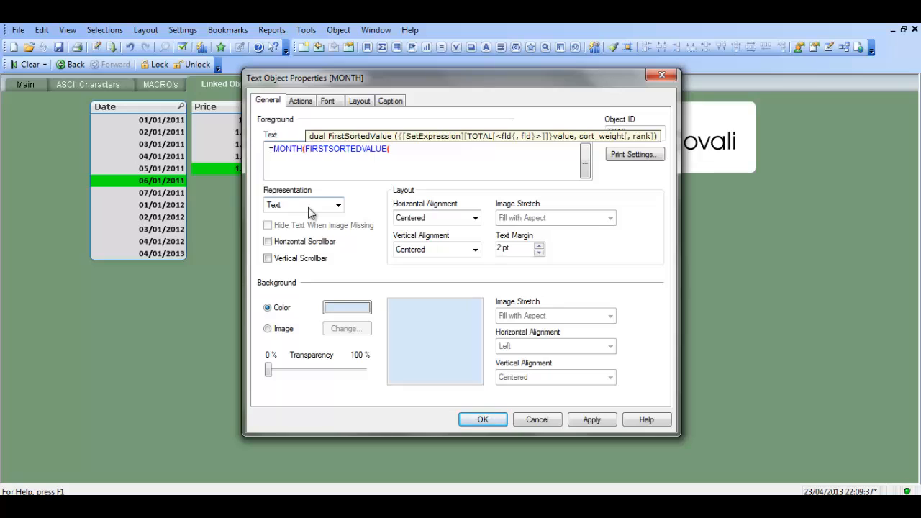
text(Date,-Price)))
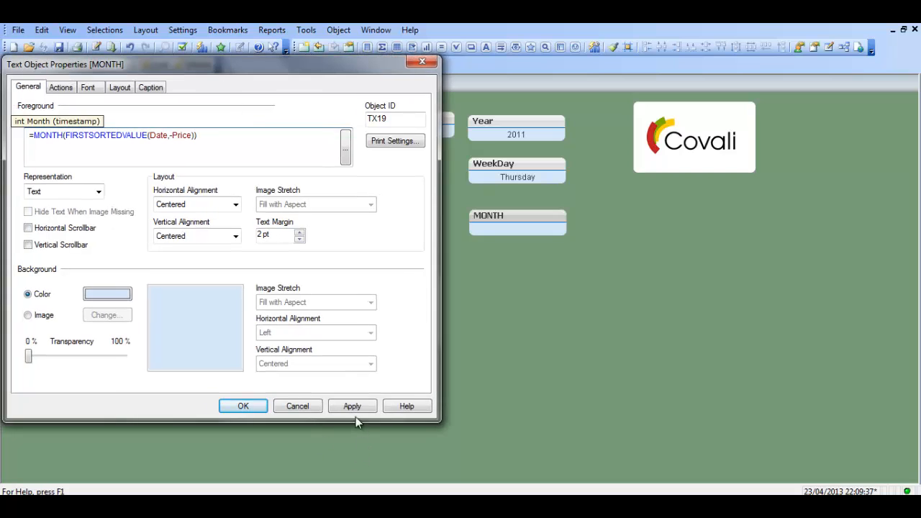
Change MONTH's expression to =DATE(FIRSTSORTEDVALUE(Date,-Price),'MMMM') to display January.
click(352, 406)
text(d)
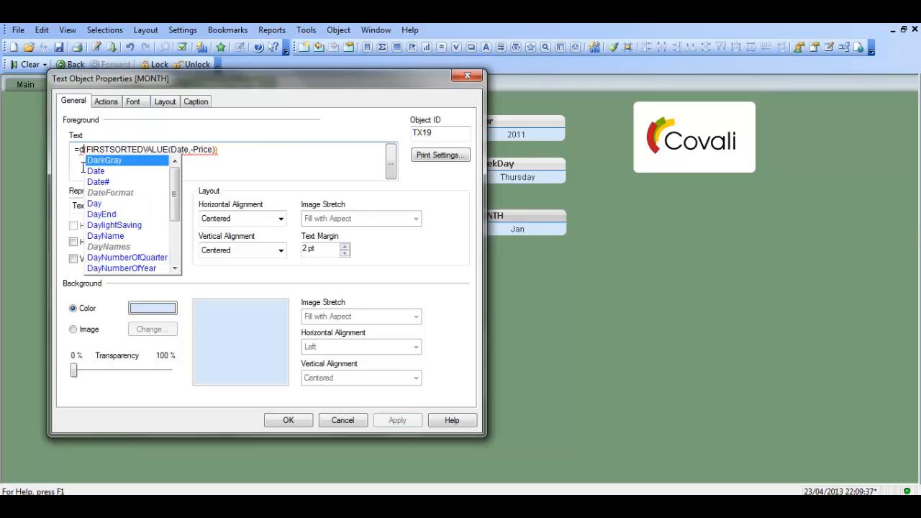
click(98, 181)
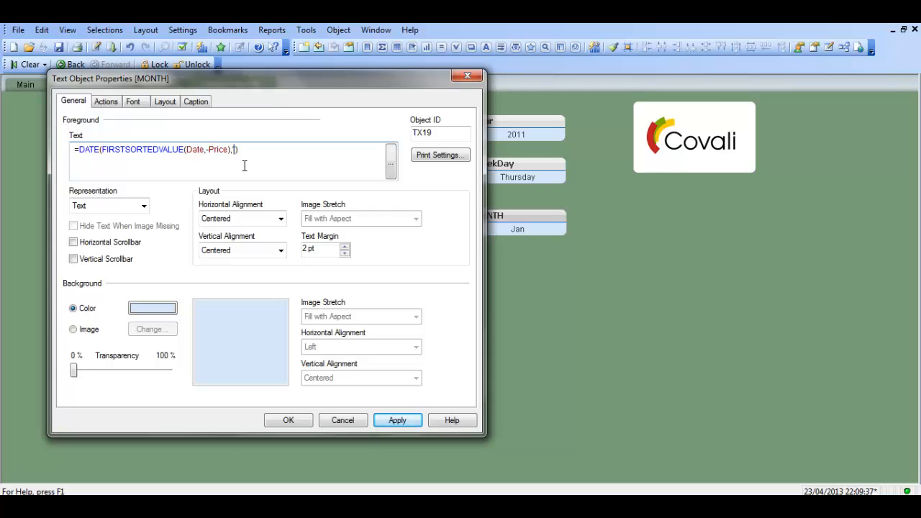
text('m')
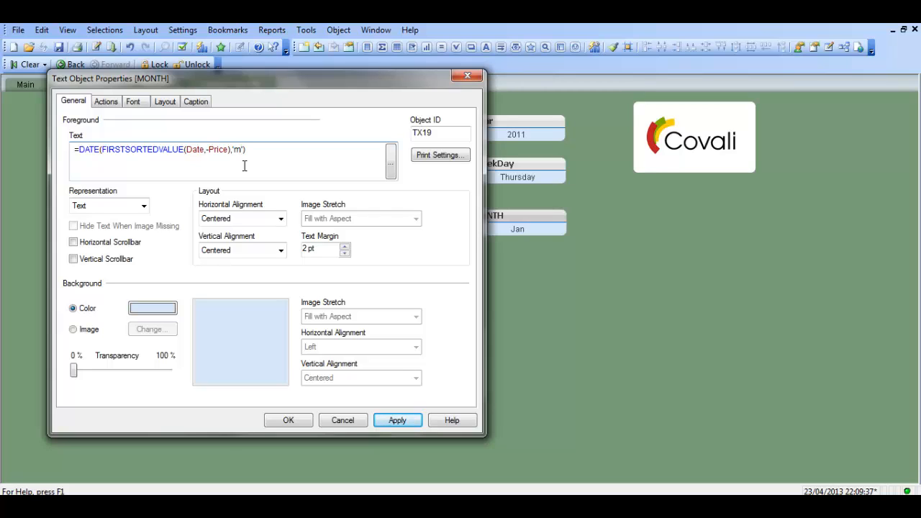
text(MMM)
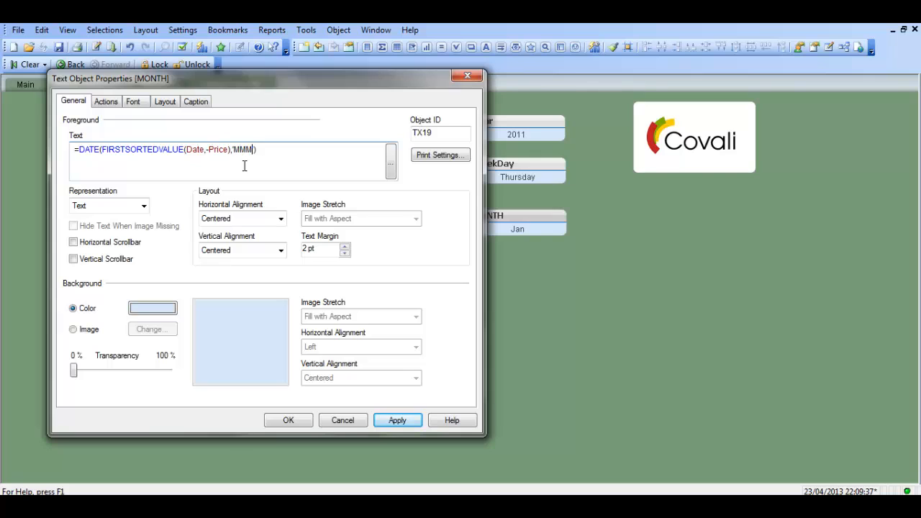
text(M)
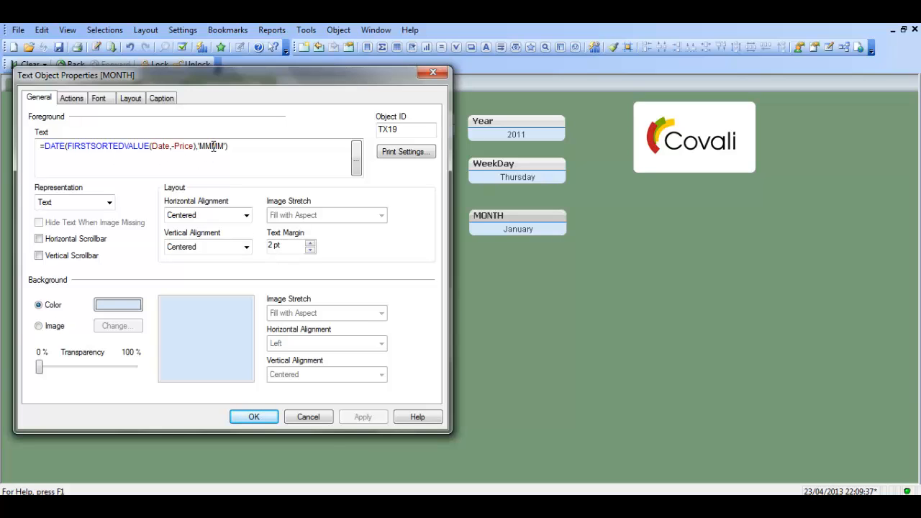
double_click(209, 146)
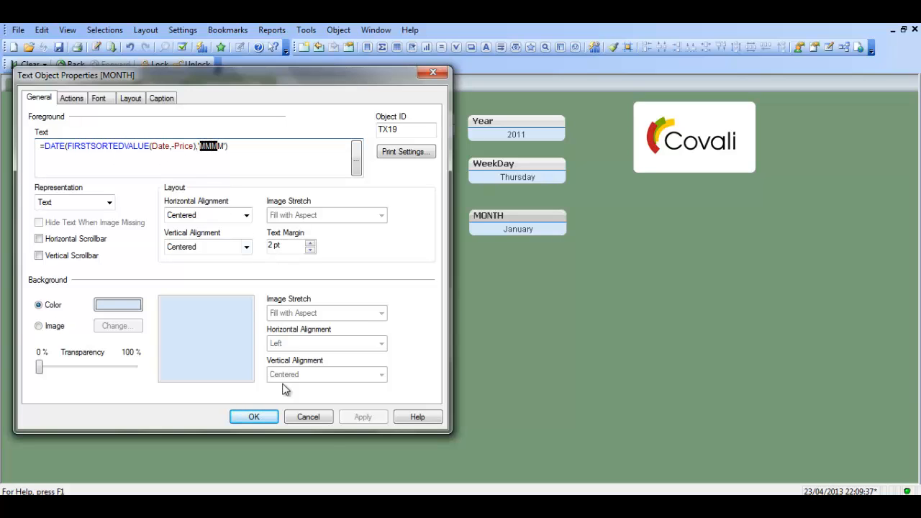
Accept the MONTH settings, leaving 06/01/2011, 2011, Thursday and January displayed.
click(254, 417)
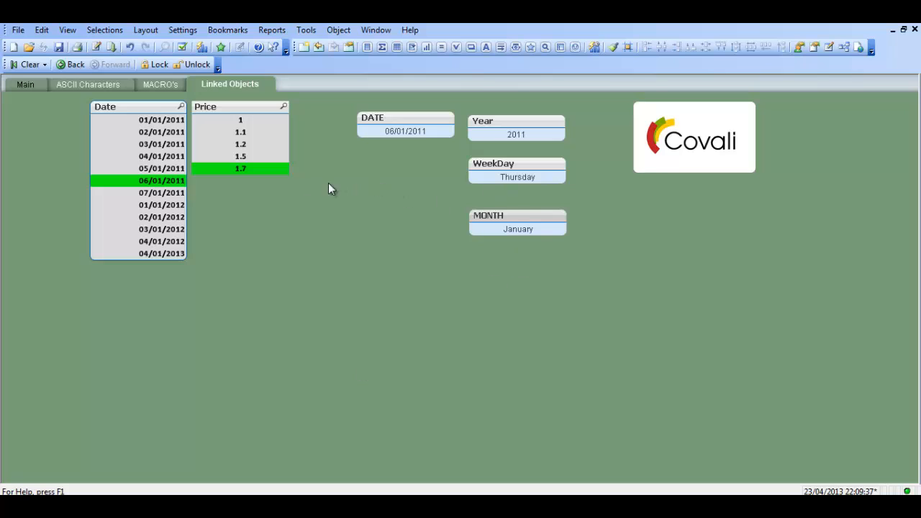
mouse_move(394, 122)
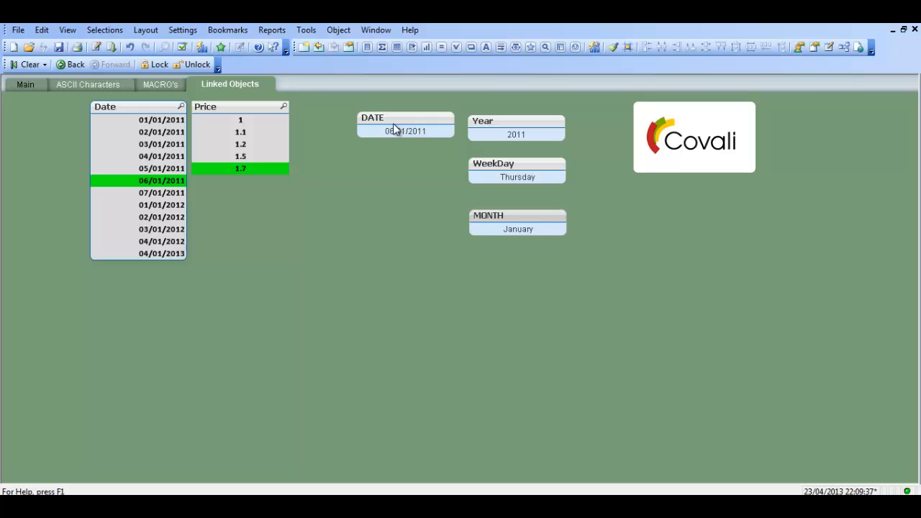
mouse_move(244, 111)
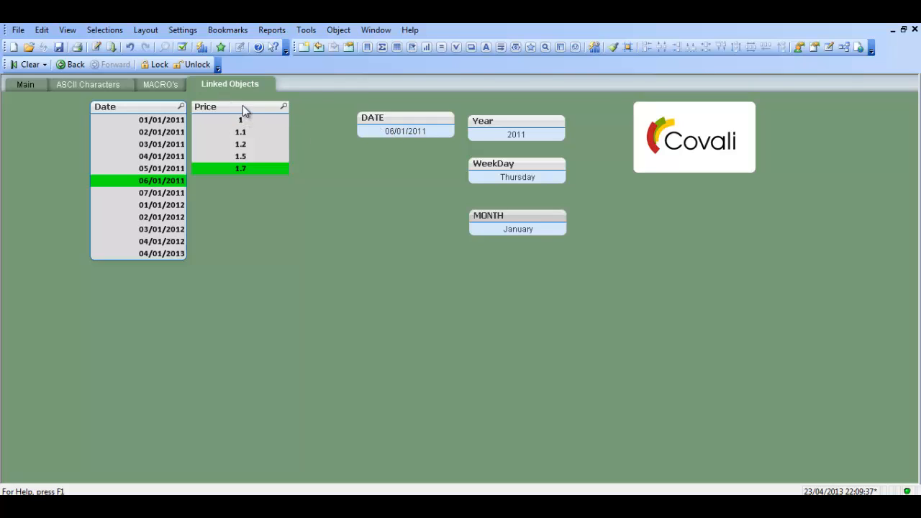